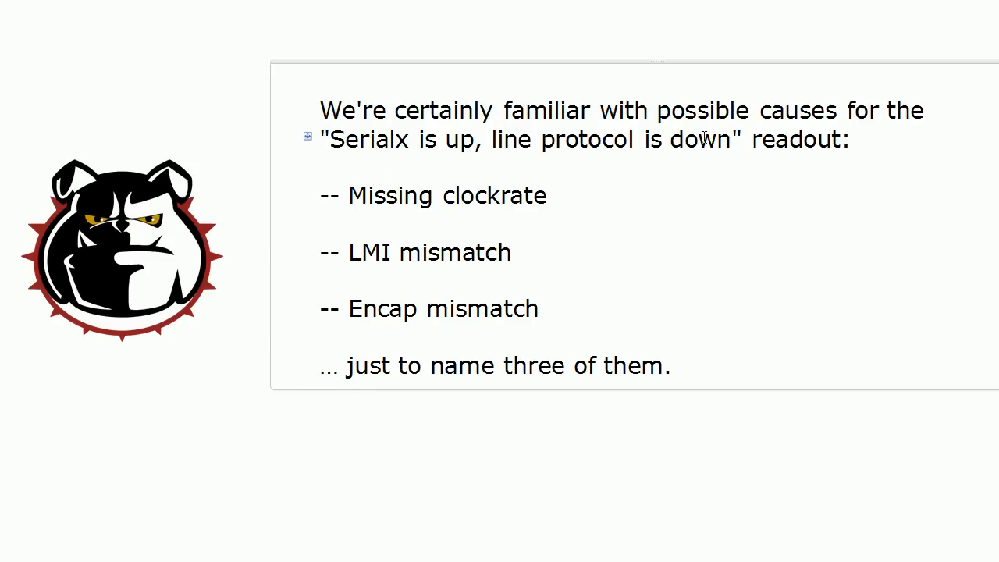
Highlight the 'is up, line protocol is down' phrase in R3's interface readout.
{"action": "left_click_drag", "start_coordinate": [333, 139], "coordinate": [726, 139]}
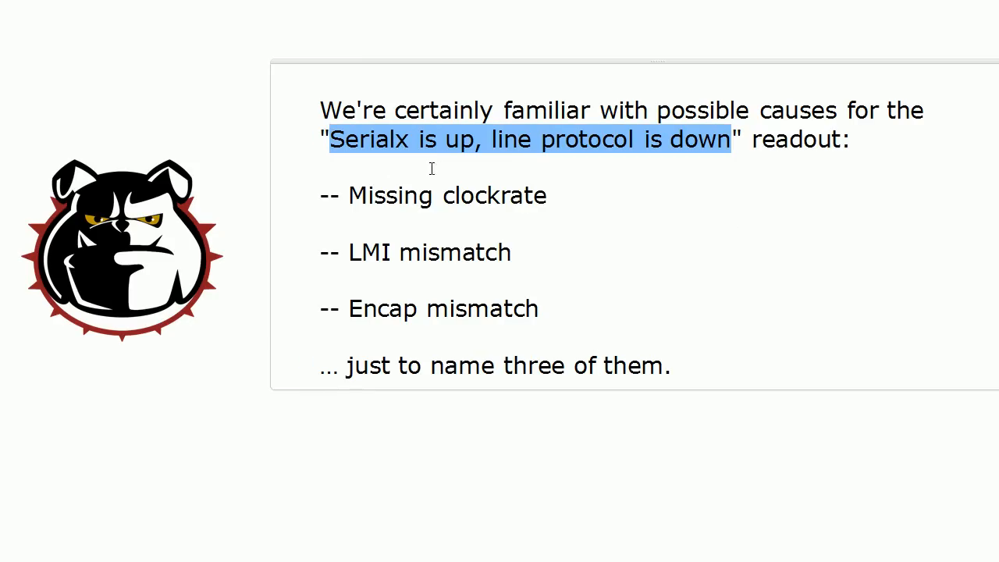
{"action": "mouse_move", "coordinate": [562, 164]}
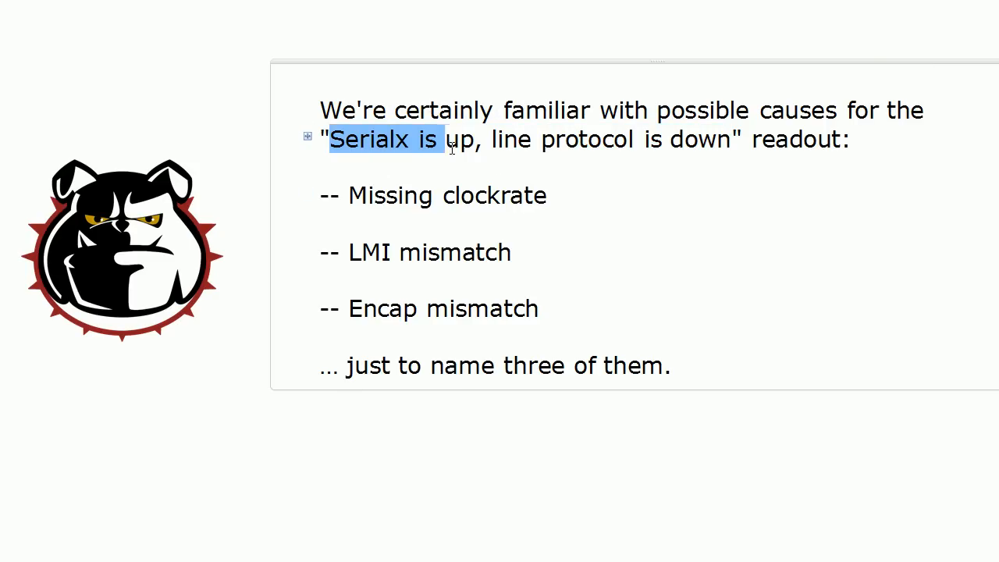
{"action": "left_click_drag", "start_coordinate": [450, 139], "coordinate": [477, 139]}
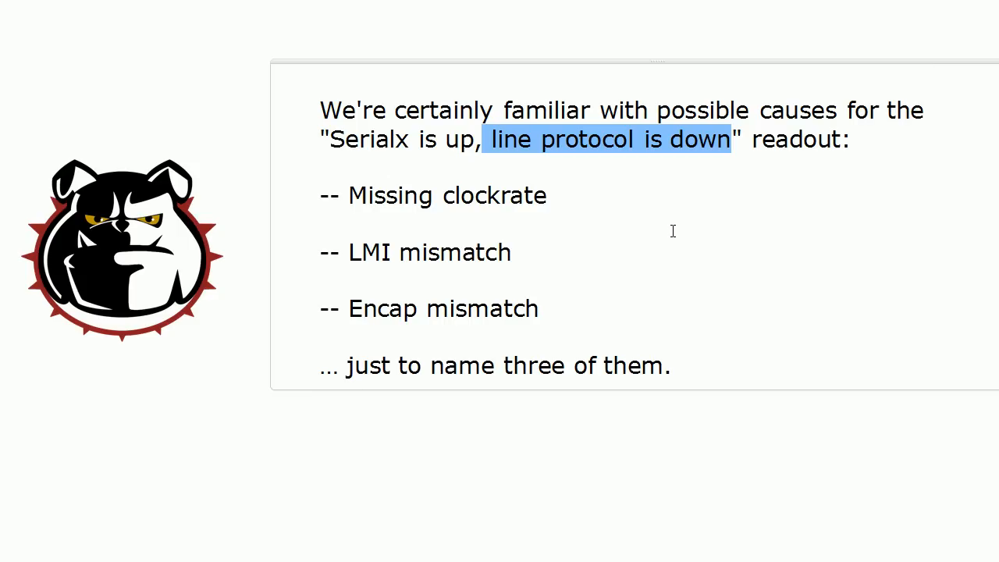
{"action": "mouse_move", "coordinate": [512, 436]}
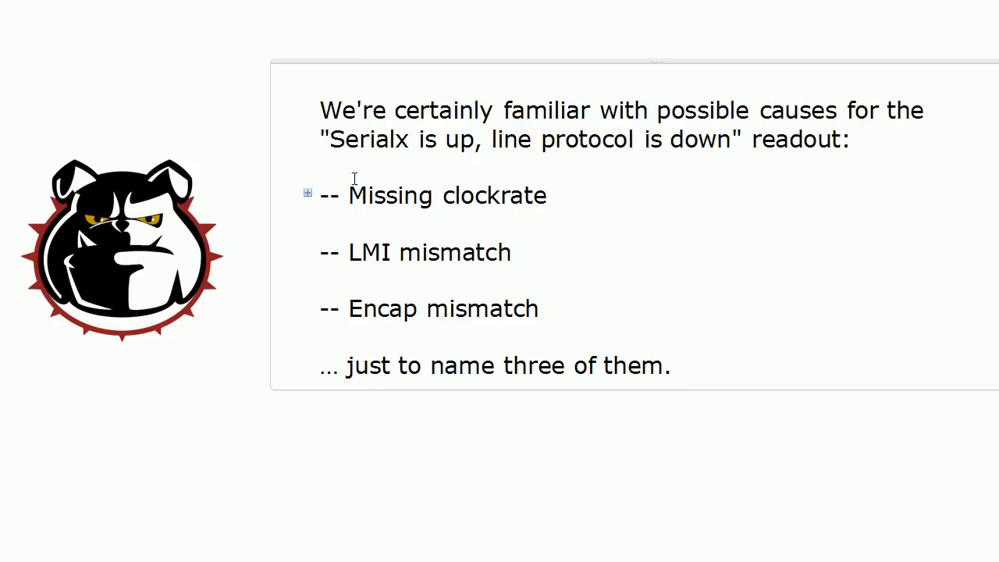
{"action": "double_click", "coordinate": [362, 139]}
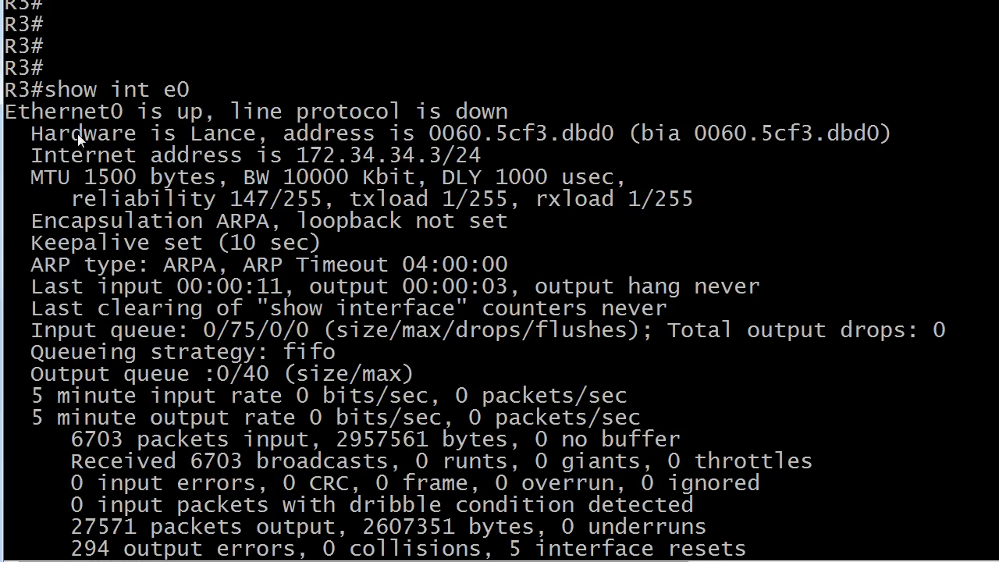
{"action": "mouse_move", "coordinate": [139, 109]}
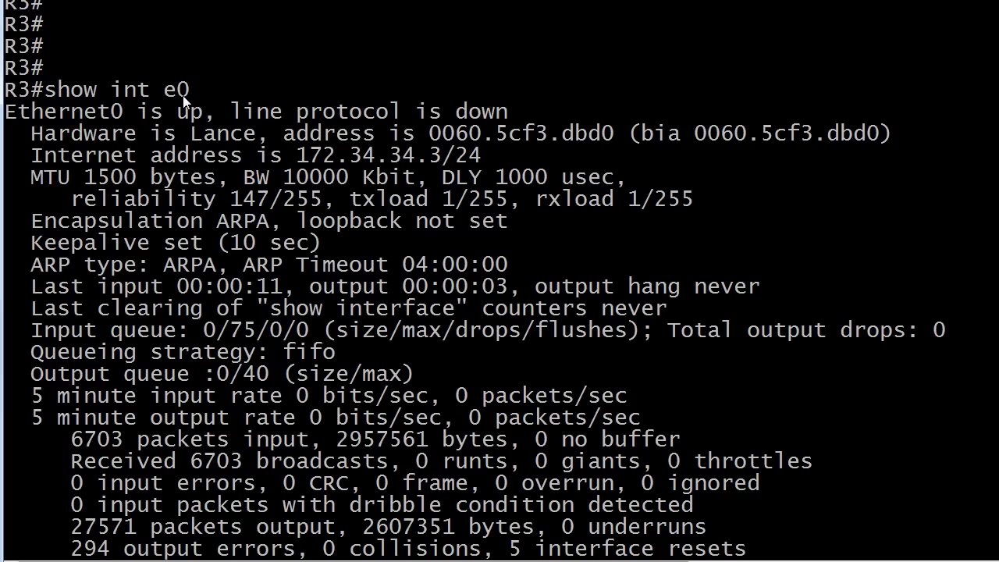
{"action": "mouse_move", "coordinate": [116, 122]}
{"action": "type", "text": "6"}
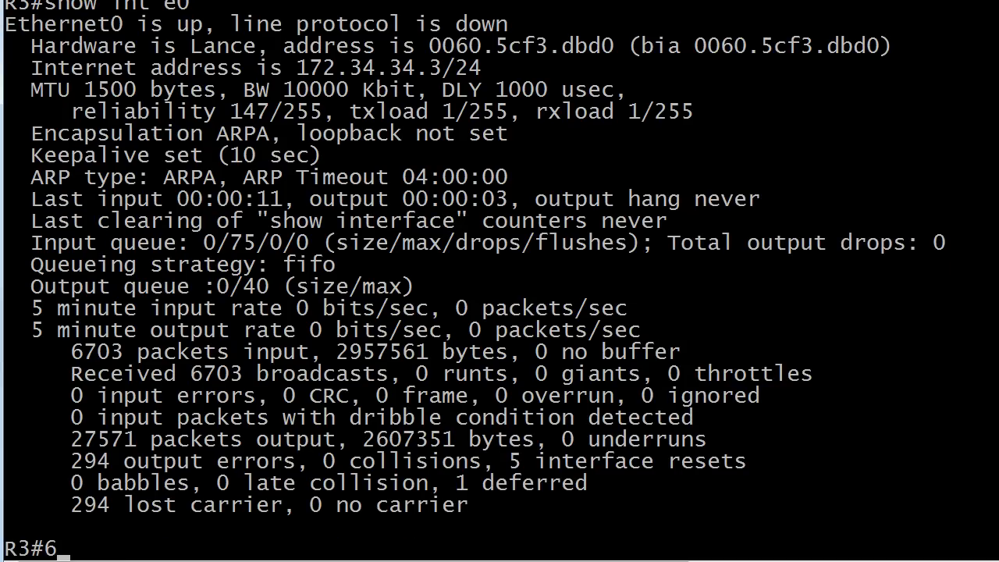
Resume SW2 and run show int fast 0/3, revealing the port is administratively down.
{"action": "key", "text": "enter"}
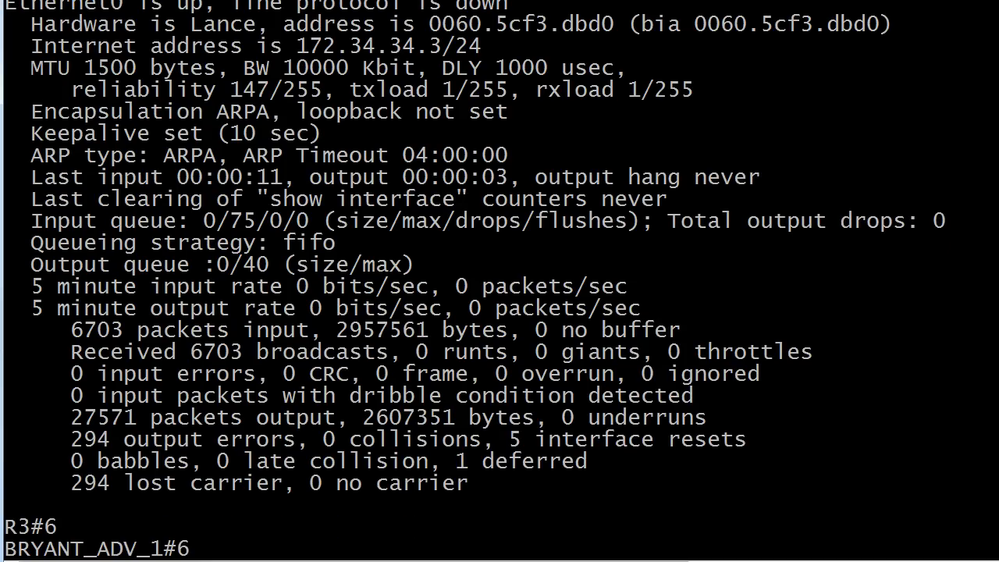
{"action": "type", "text": "show int fast 0"}
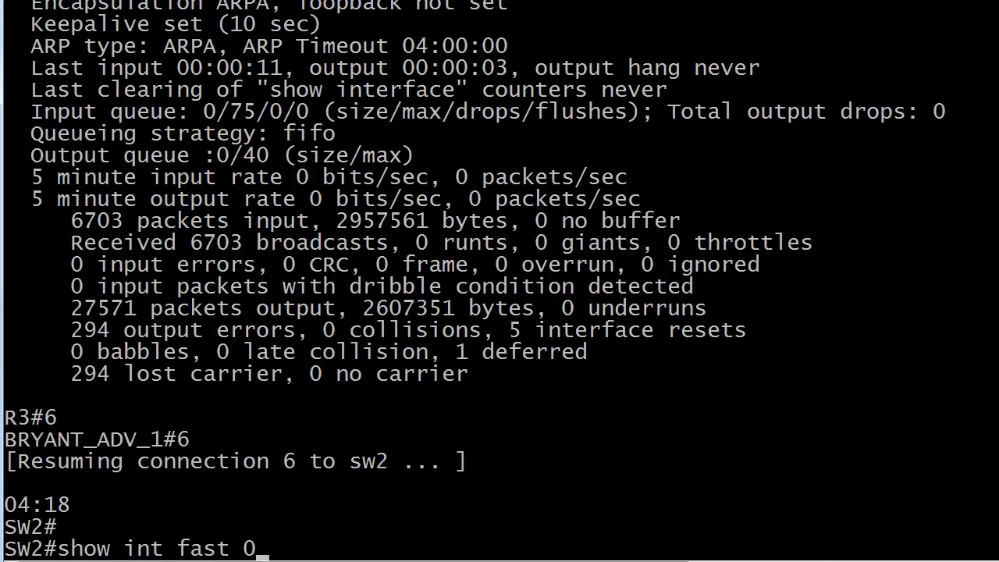
{"action": "type", "text": "/3"}
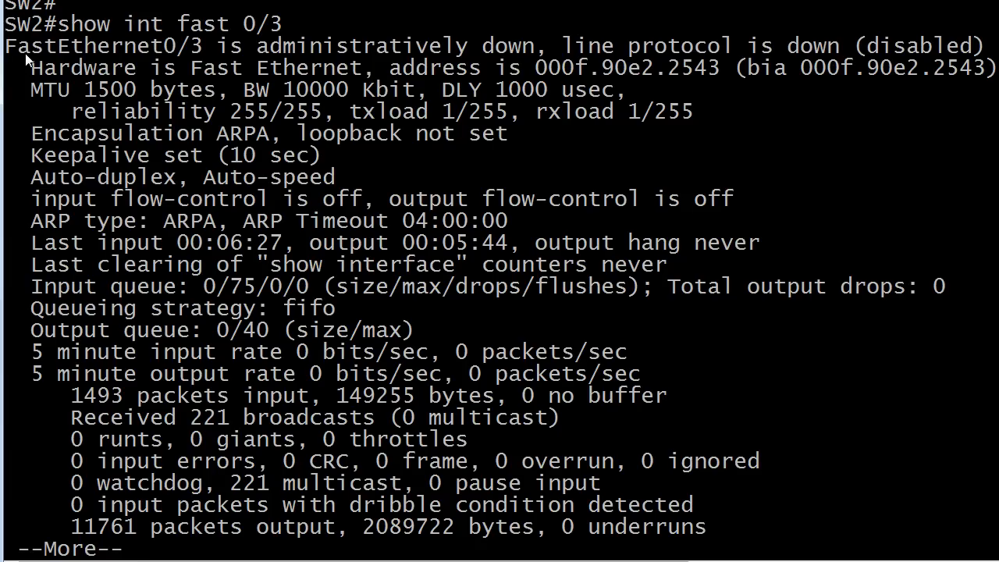
{"action": "mouse_move", "coordinate": [222, 69]}
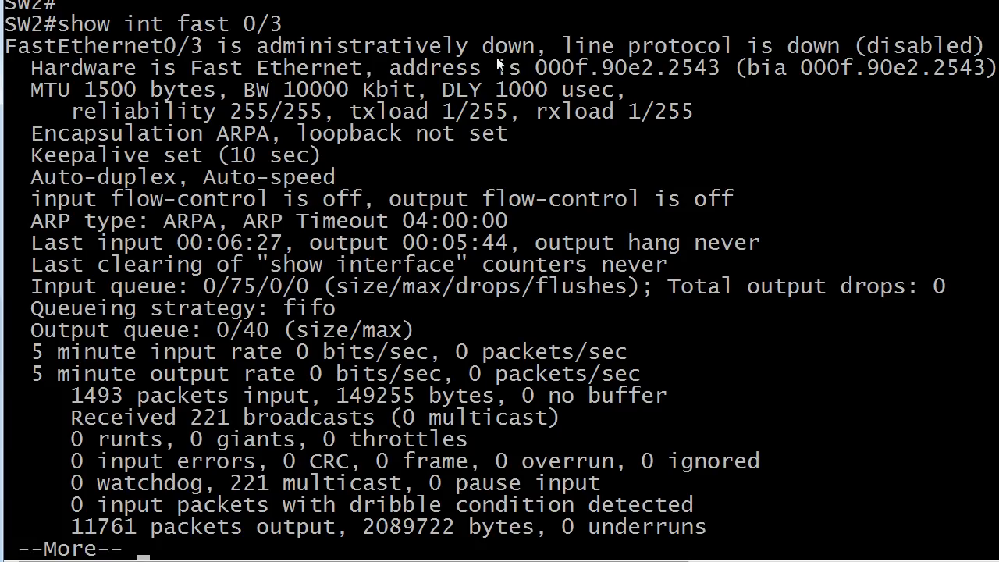
{"action": "key", "text": "space"}
{"action": "type", "text": "no shut"}
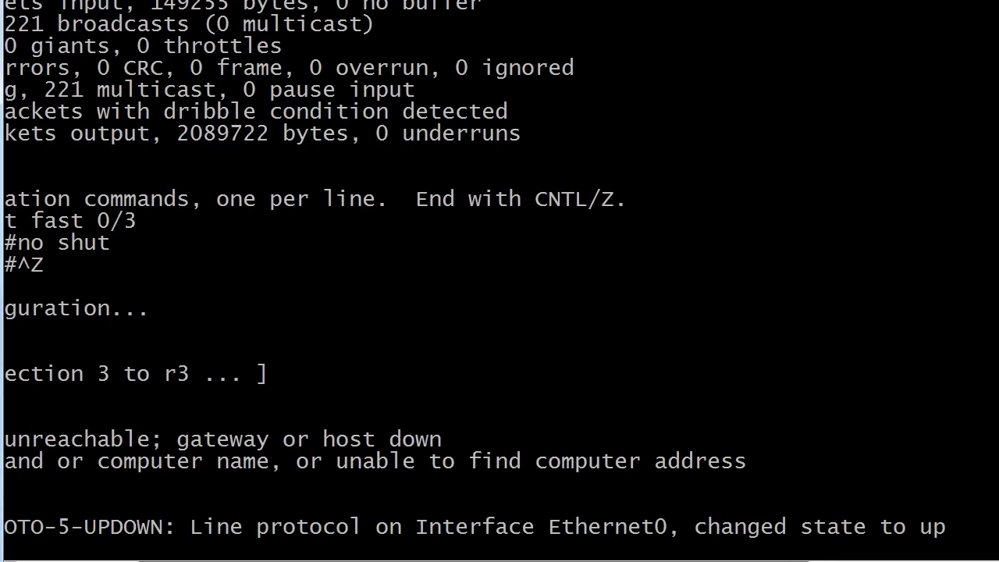
Back on R3, run show int e0 to confirm Ethernet0 and line protocol are both up.
{"action": "type", "text": "show int e0"}
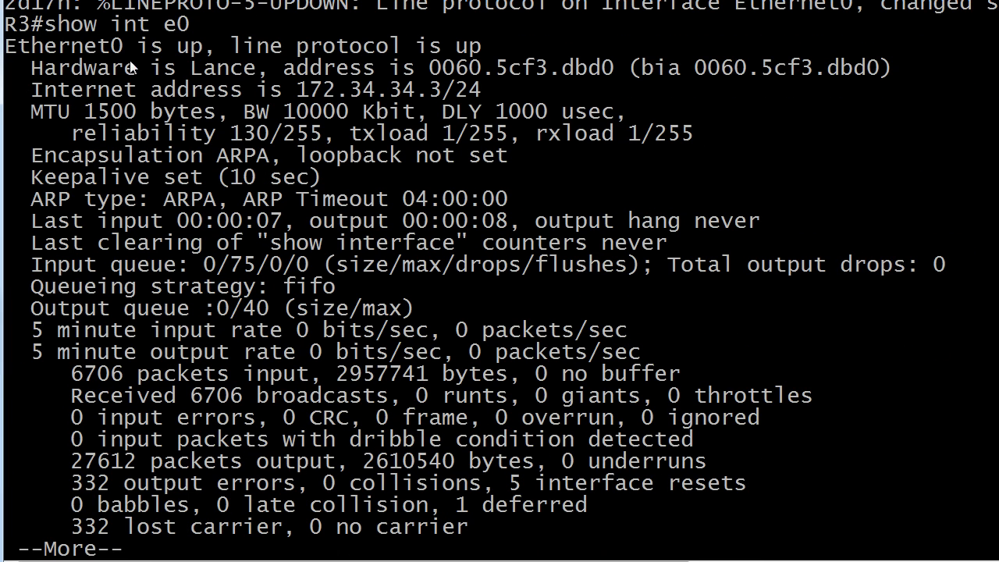
{"action": "mouse_move", "coordinate": [874, 122]}
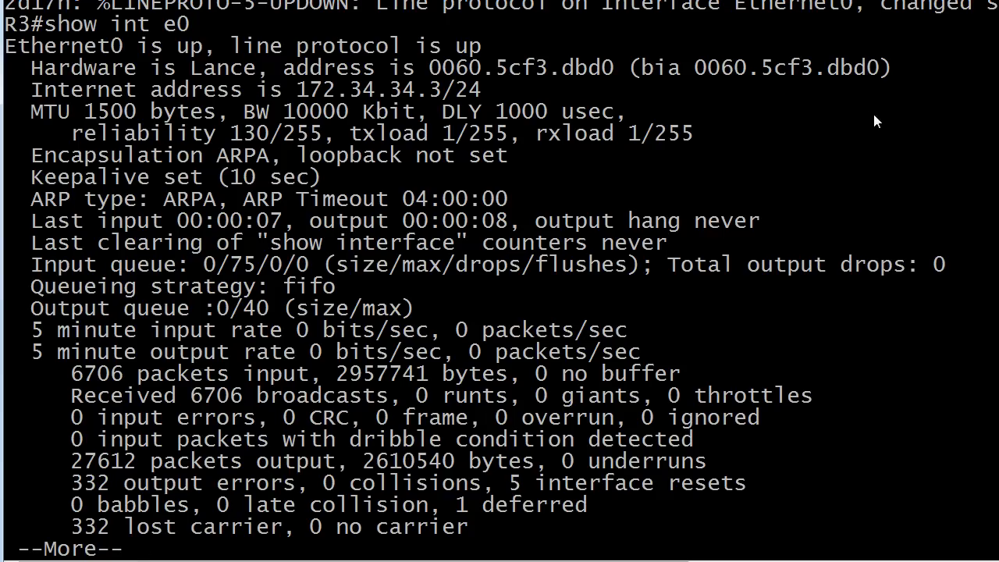